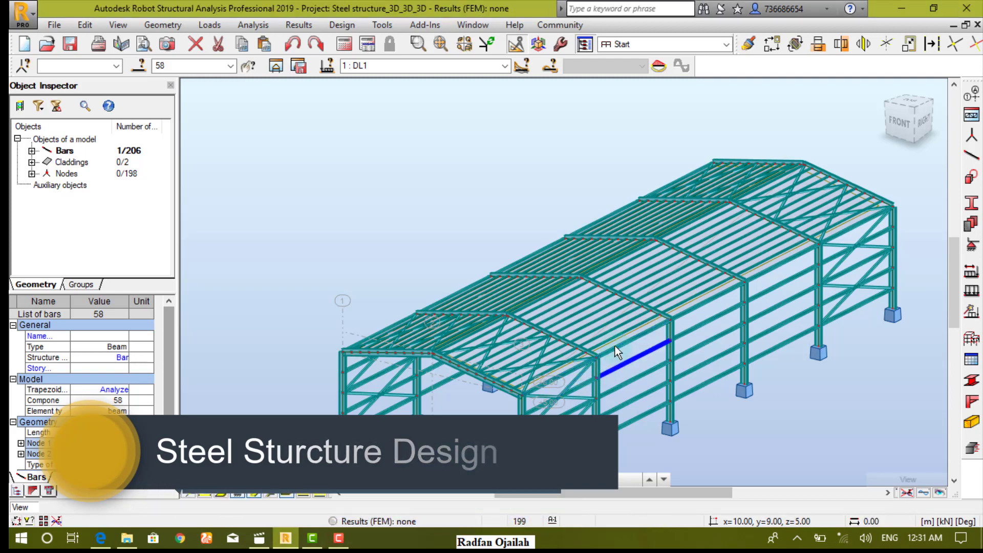
Select the ten longitudinal eave beams along both sides of the hall frame.
{"action": "left_click", "coordinate": [564, 377]}
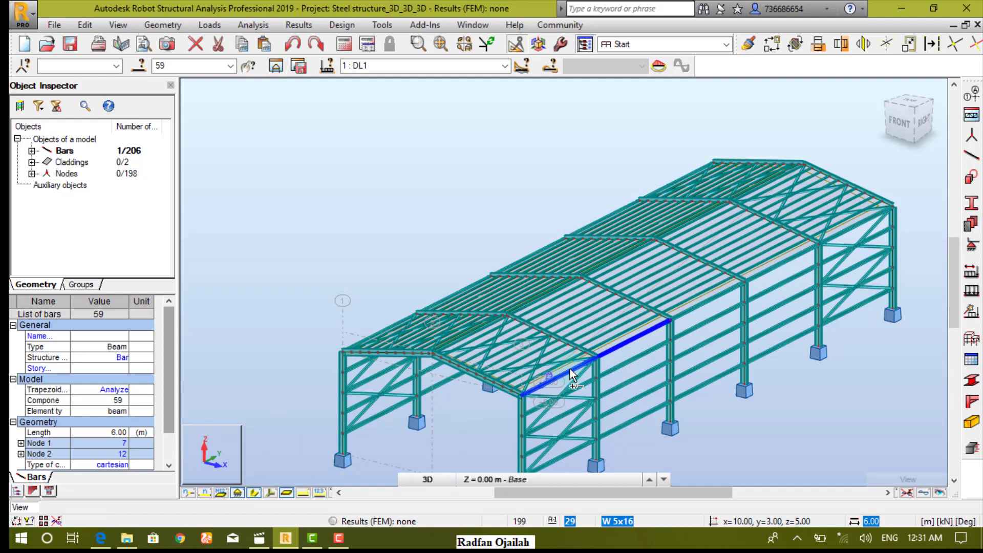
{"action": "left_click", "coordinate": [743, 295]}
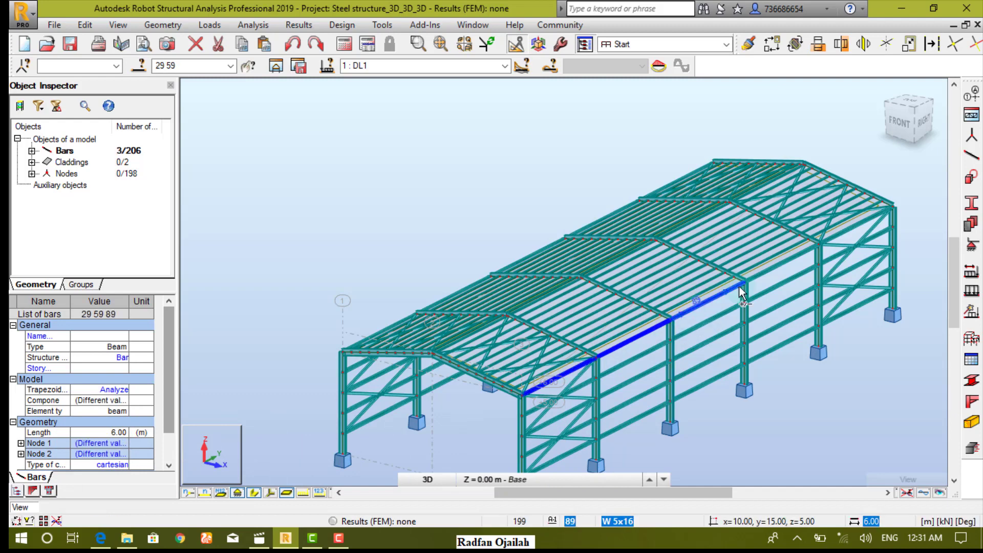
{"action": "left_click", "coordinate": [843, 238]}
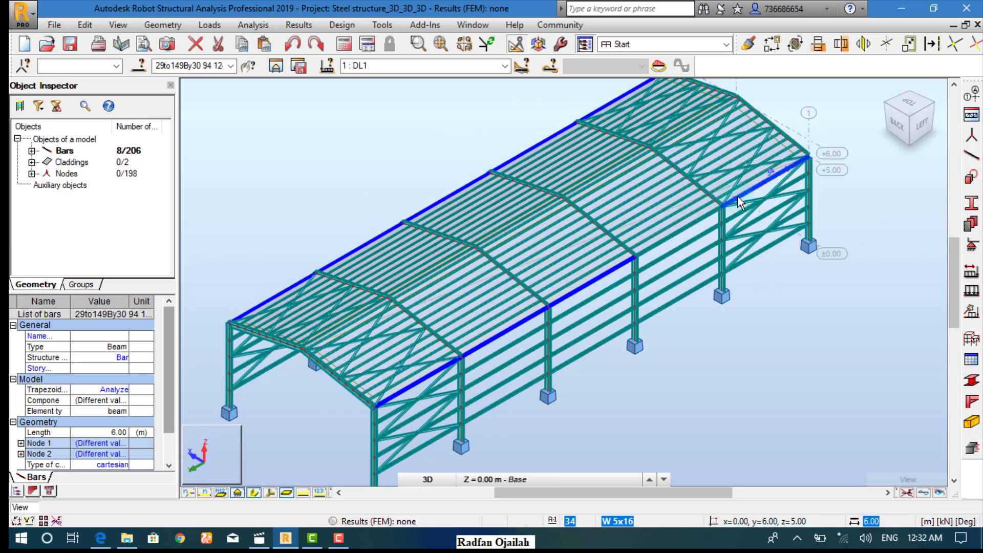
{"action": "scroll", "scroll_direction": "up", "scroll_amount": 3}
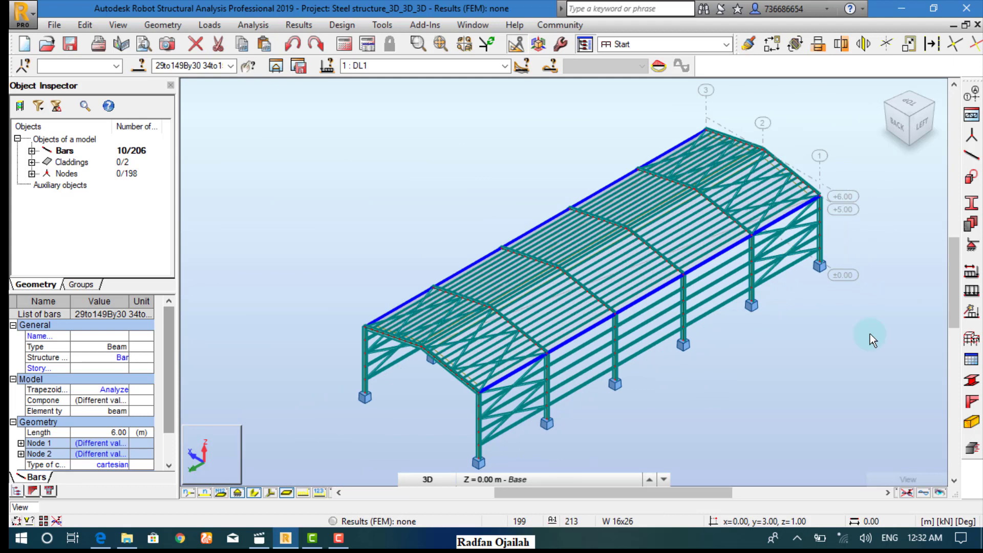
{"action": "mouse_move", "coordinate": [944, 175]}
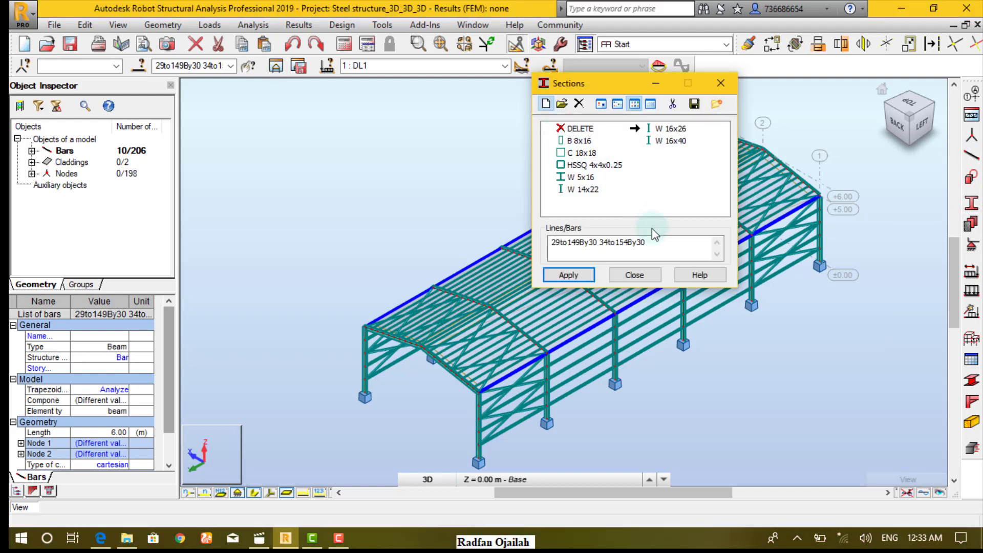
Add the W 10x22 profile, browsed under the All family, to the section list.
{"action": "left_click", "coordinate": [545, 103]}
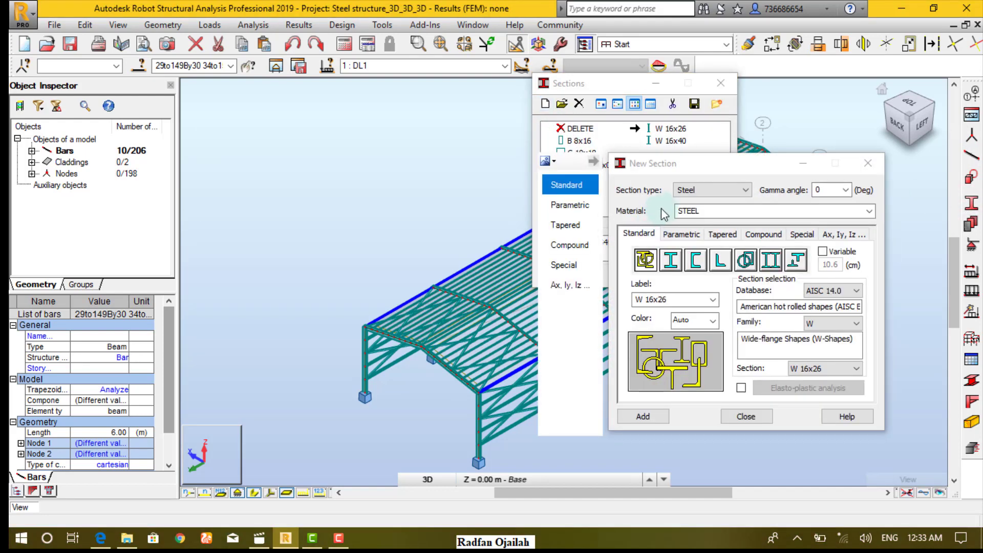
{"action": "left_click", "coordinate": [671, 260]}
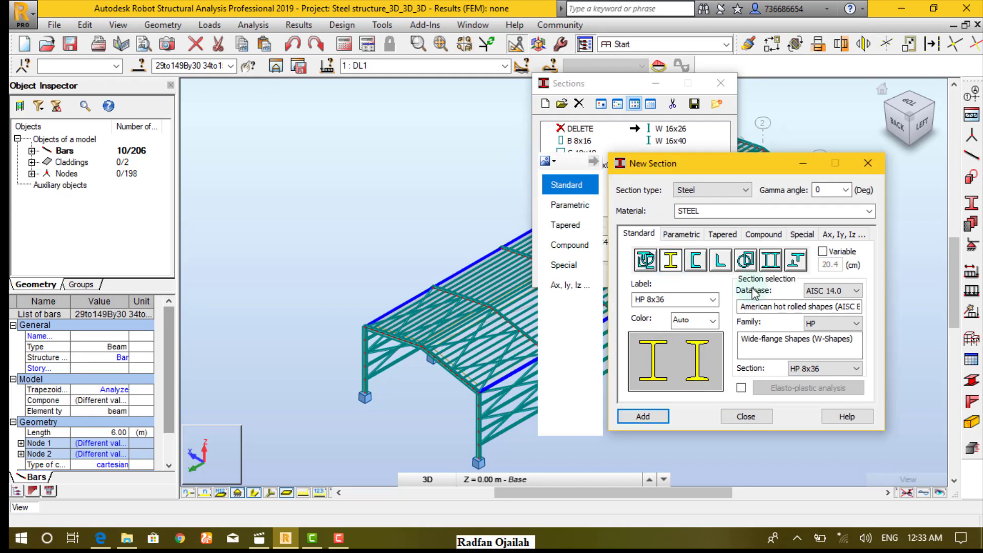
{"action": "left_click", "coordinate": [850, 323]}
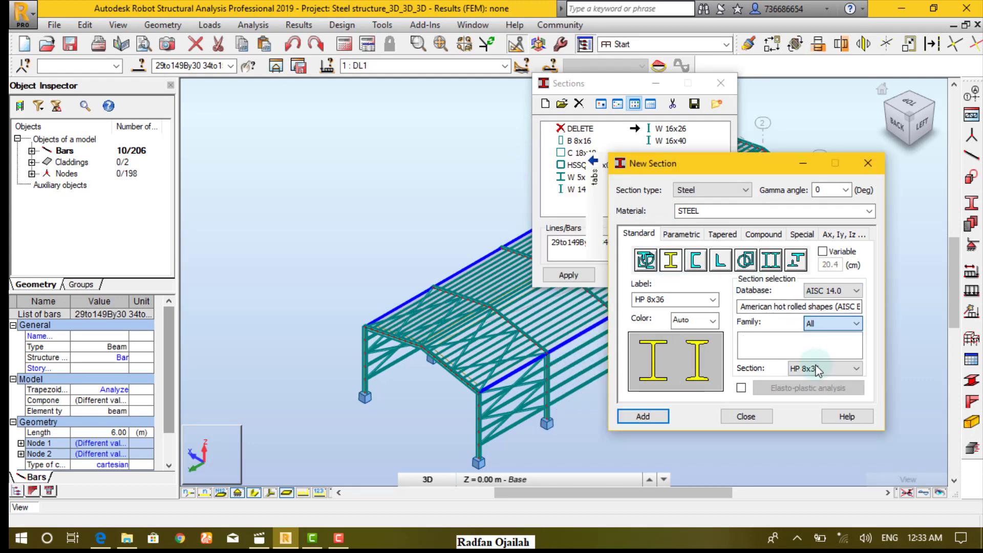
{"action": "left_click", "coordinate": [855, 369]}
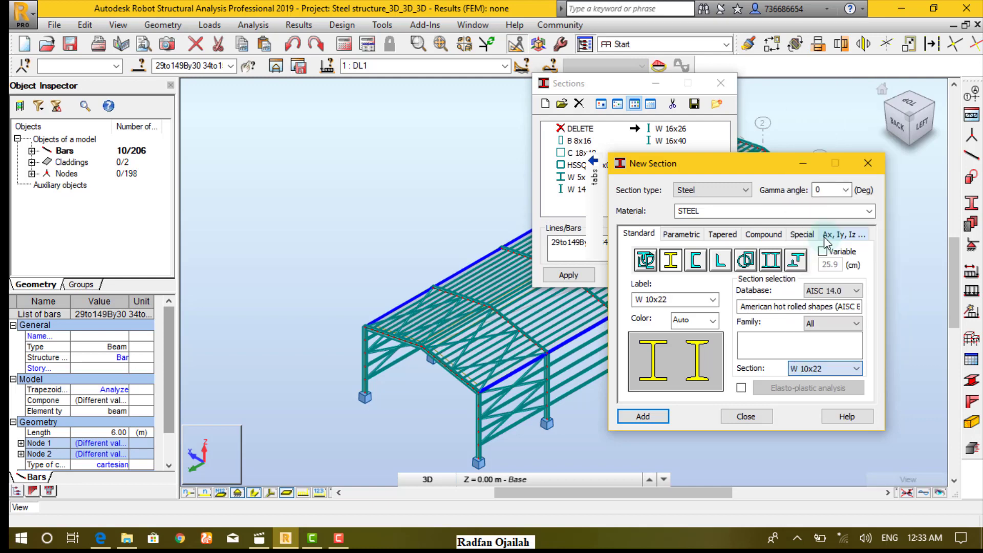
{"action": "left_click", "coordinate": [643, 417]}
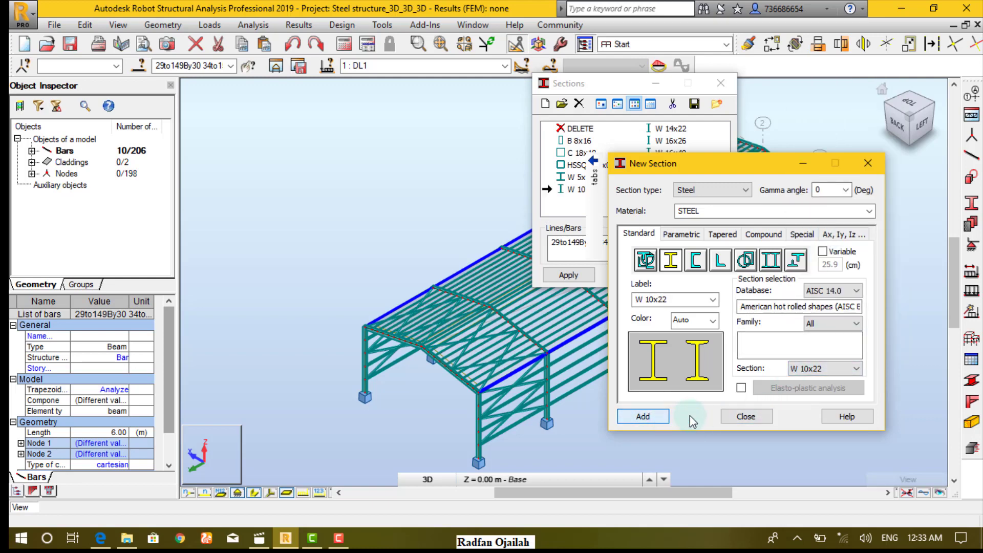
Assign the W 10x22 section to the selected eave beams and close the Sections dialog.
{"action": "left_click", "coordinate": [745, 417]}
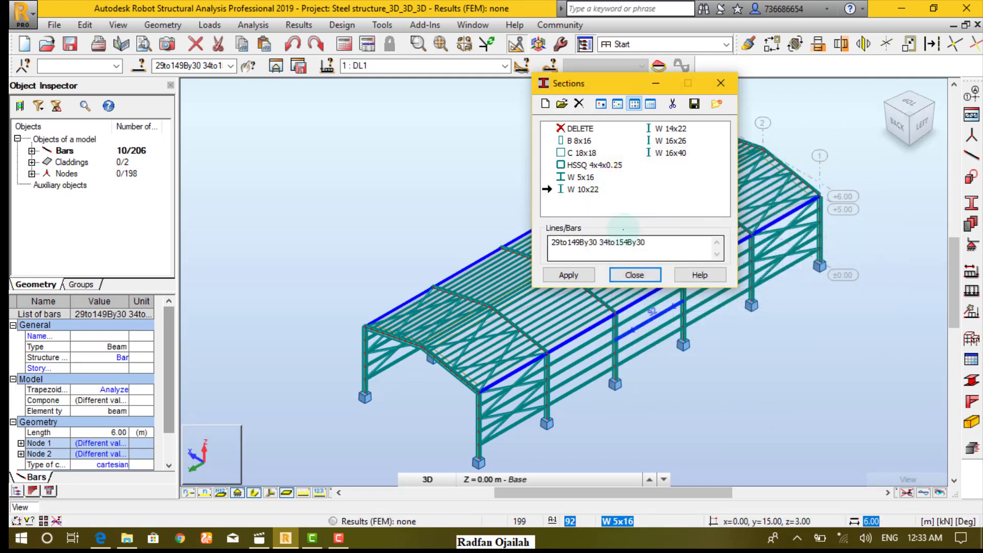
{"action": "left_click", "coordinate": [584, 190]}
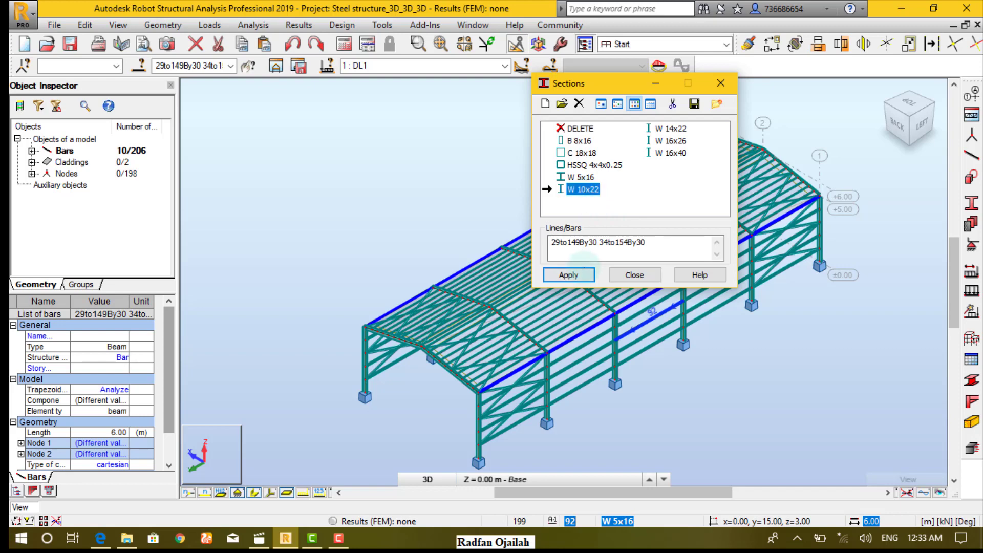
{"action": "left_click", "coordinate": [567, 275]}
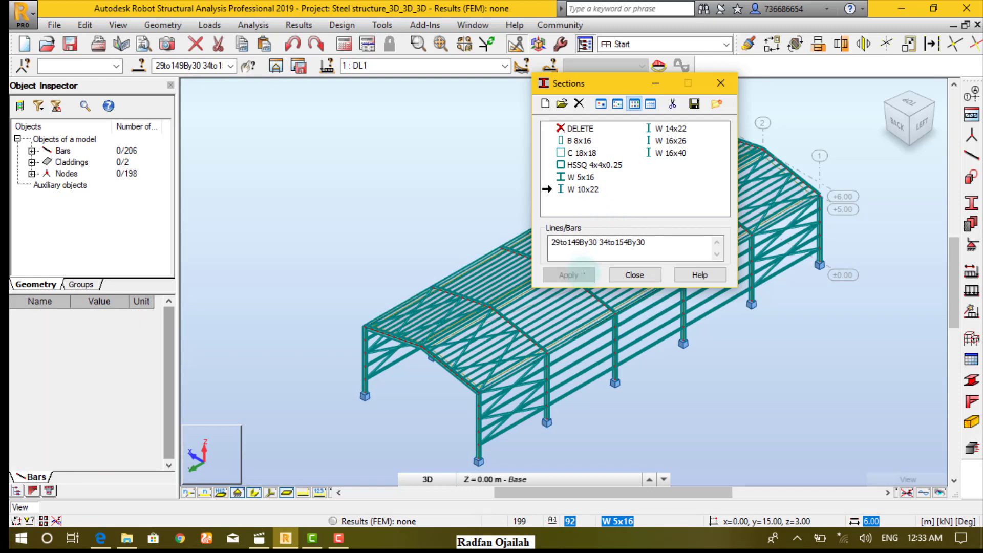
{"action": "left_click", "coordinate": [634, 275]}
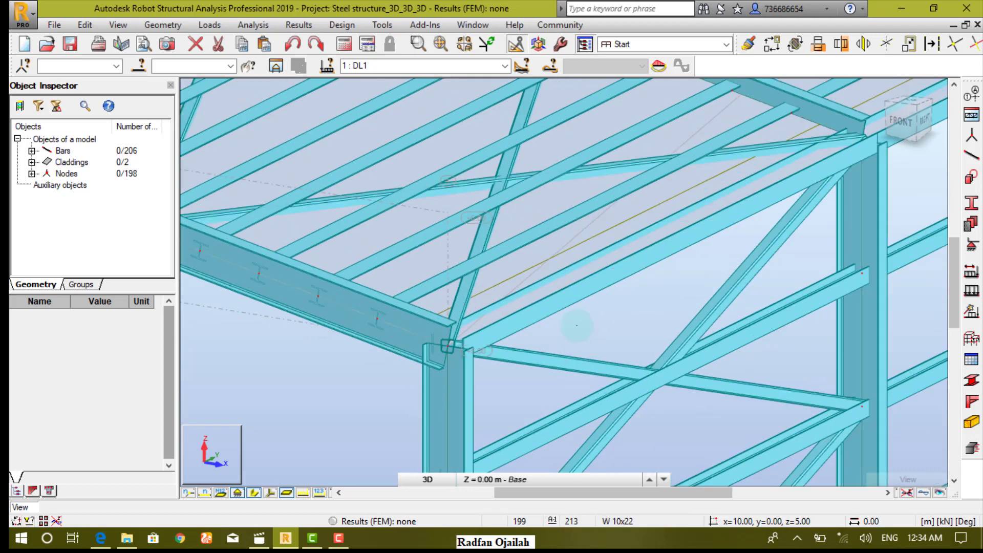
{"action": "mouse_move", "coordinate": [577, 324]}
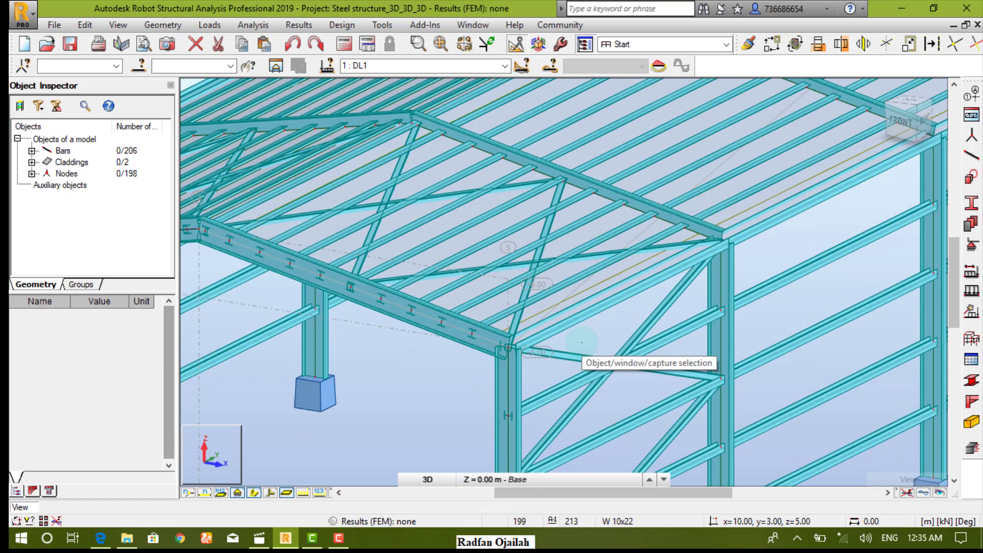
{"action": "left_click", "coordinate": [581, 341]}
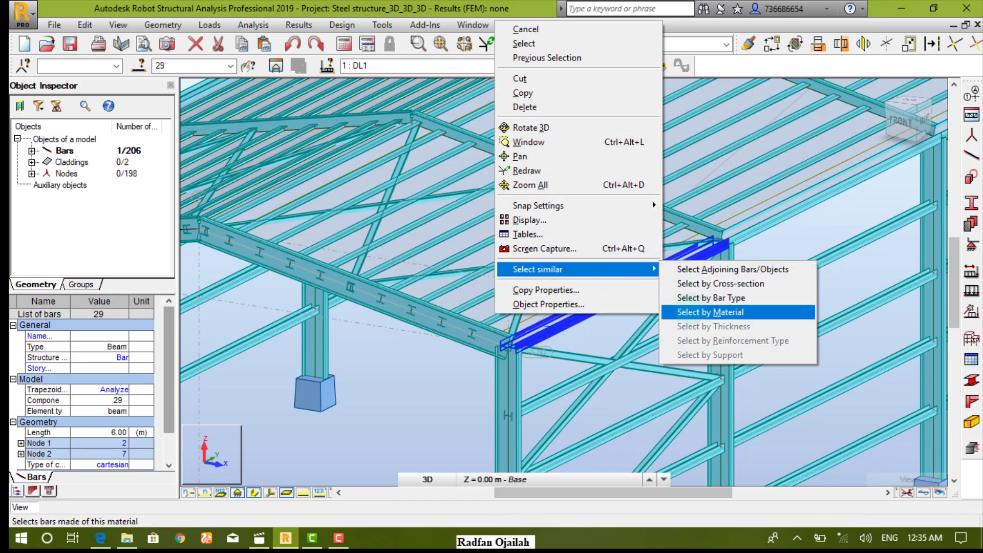
Select the eave beams by material and set their Gamma angle to 270°.
{"action": "left_click", "coordinate": [709, 311]}
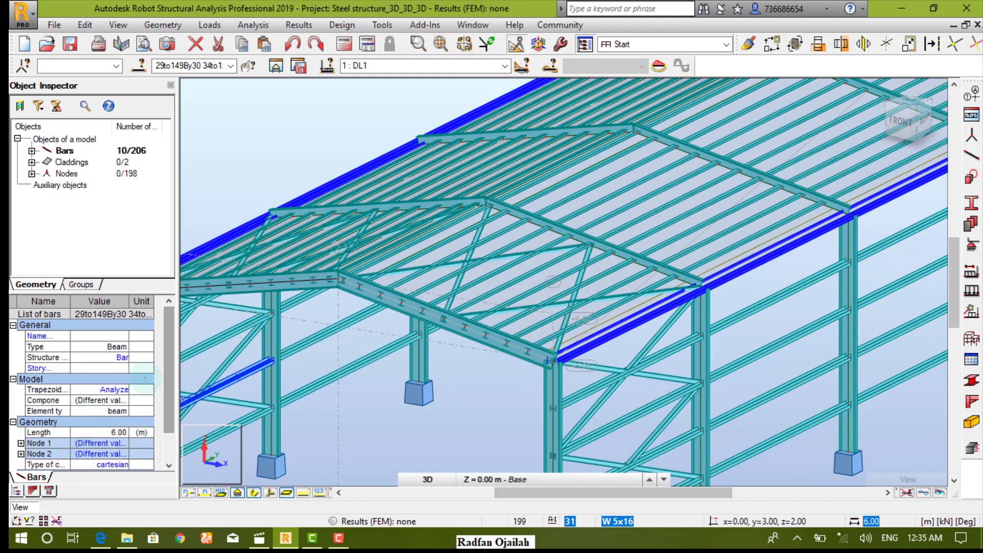
{"action": "scroll", "scroll_direction": "down", "scroll_amount": 3}
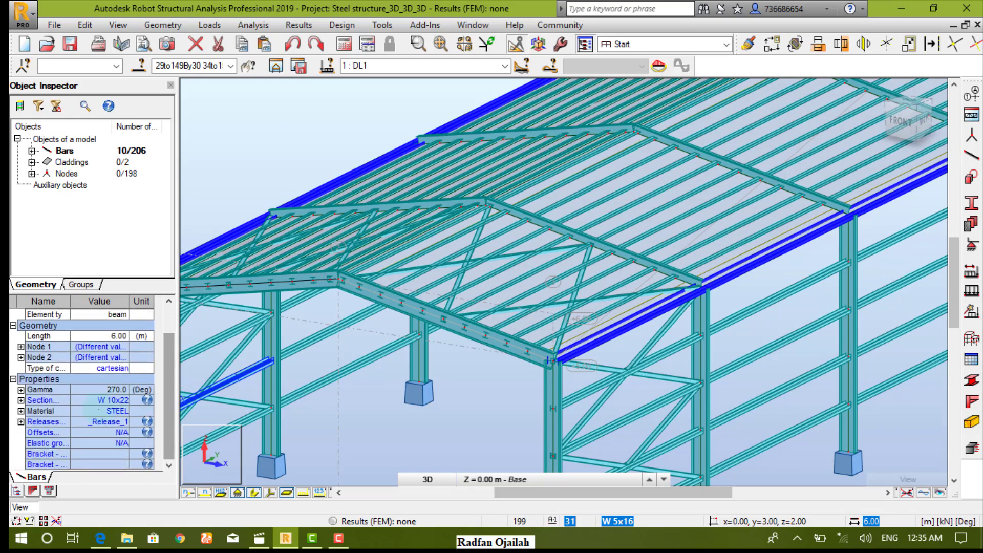
{"action": "left_click", "coordinate": [22, 389]}
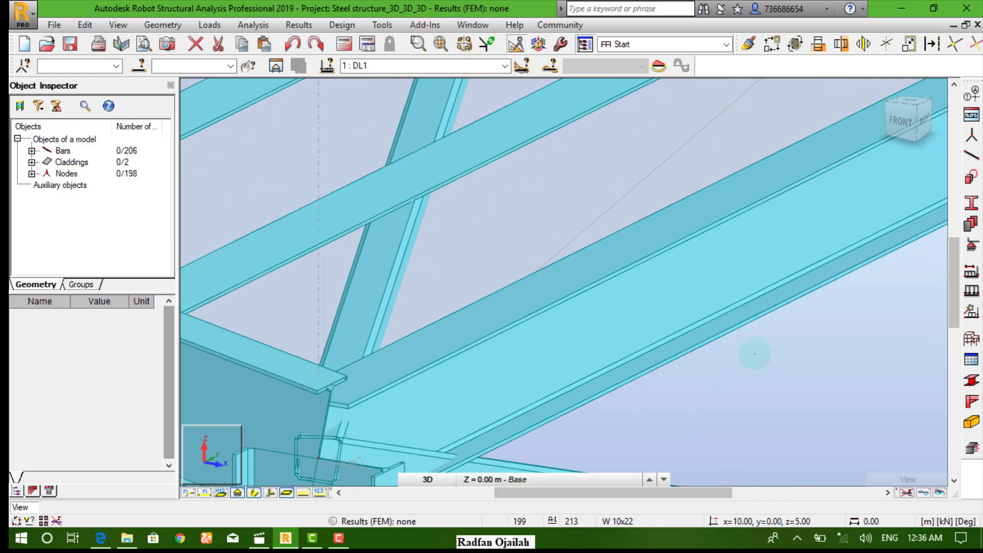
{"action": "left_click", "coordinate": [754, 354]}
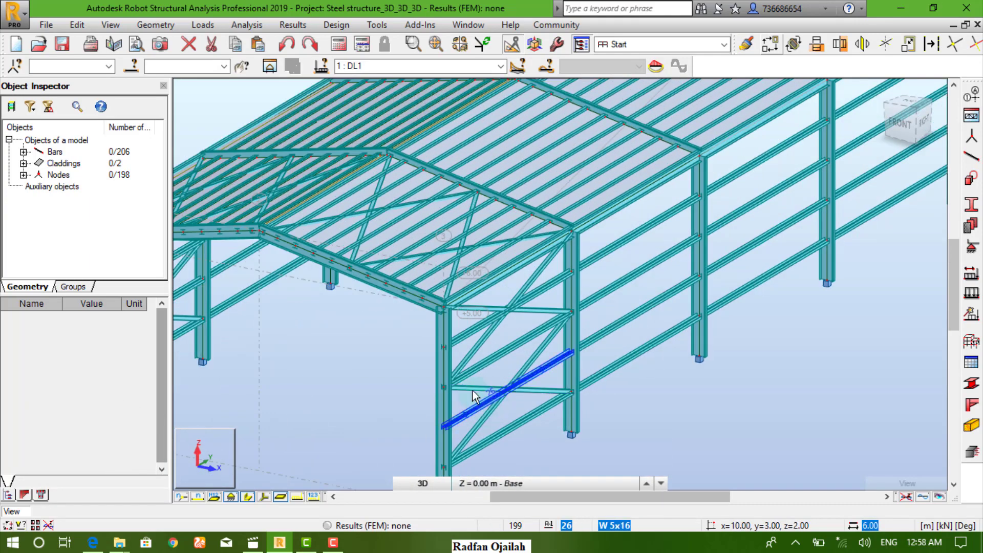
Select all 32 HSSQ 4x4x0.25 braces by cross-section and open Advanced Bar Properties.
{"action": "left_click", "coordinate": [502, 392]}
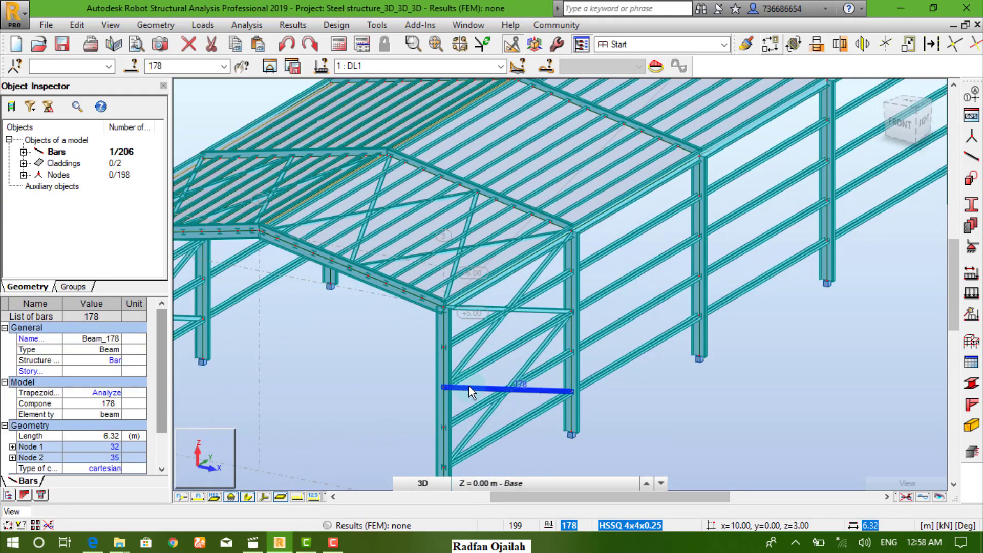
{"action": "right_click", "coordinate": [470, 392]}
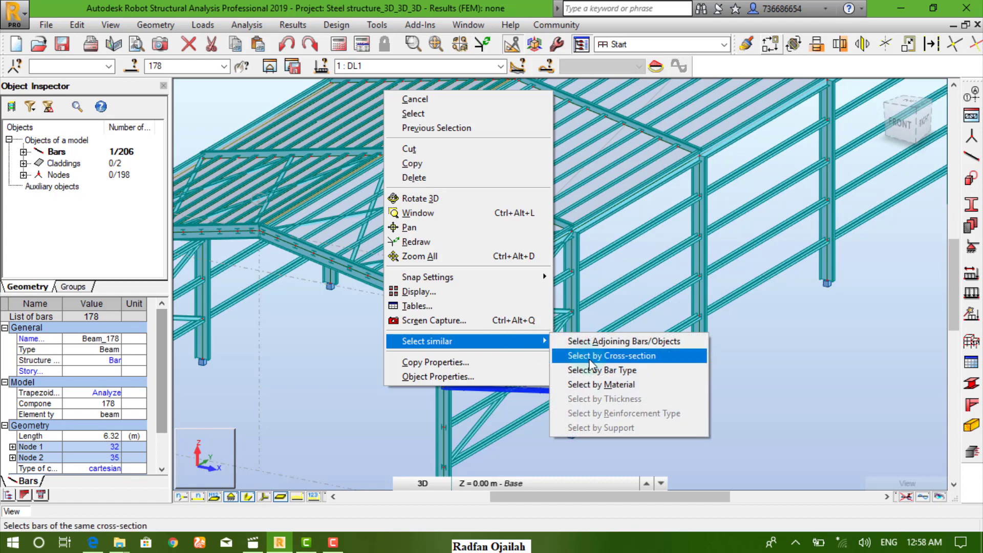
{"action": "left_click", "coordinate": [610, 356]}
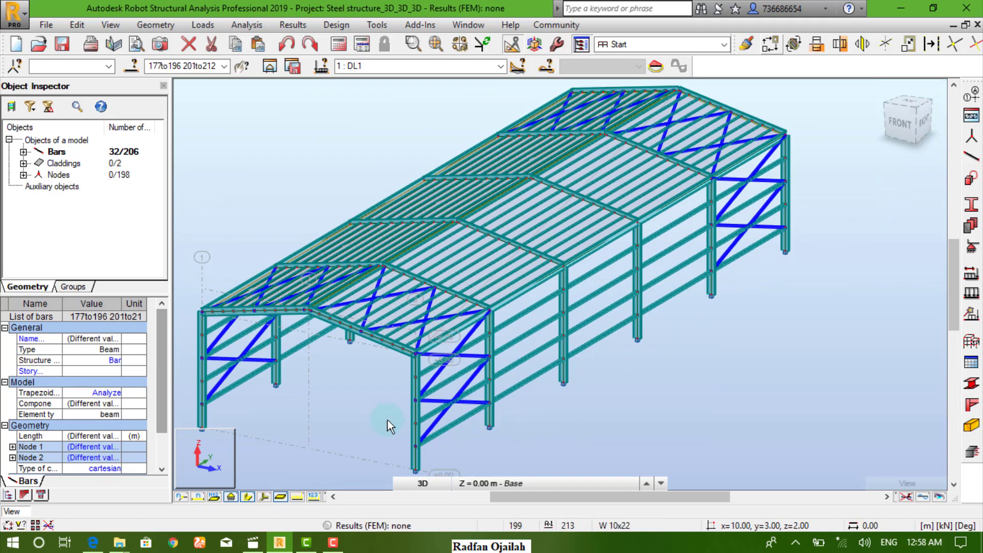
{"action": "left_click", "coordinate": [155, 24]}
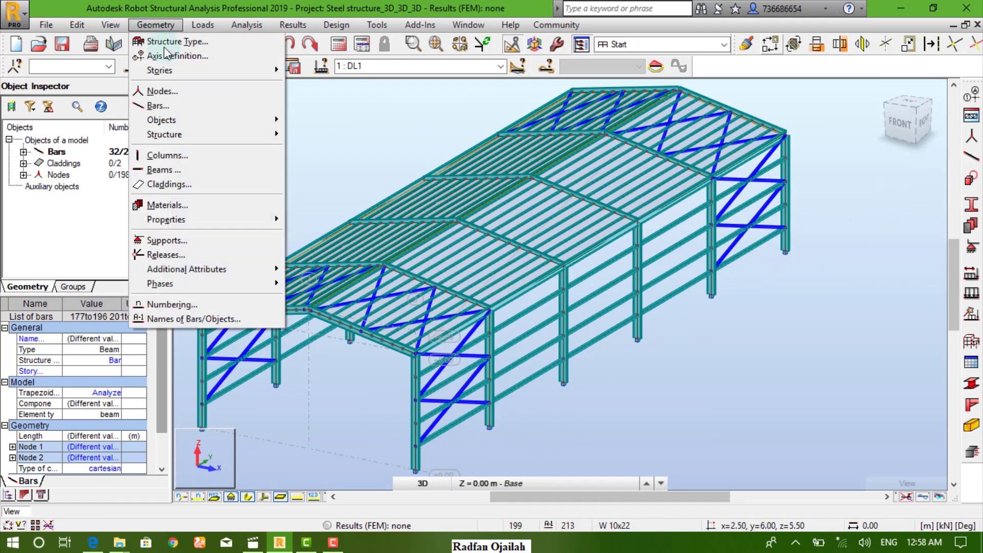
{"action": "mouse_move", "coordinate": [186, 269]}
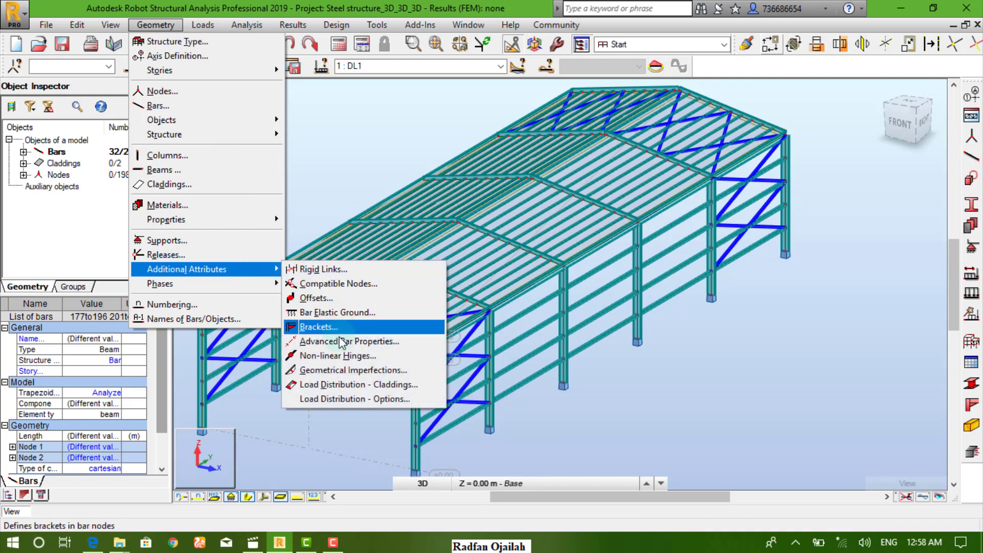
{"action": "left_click", "coordinate": [349, 341]}
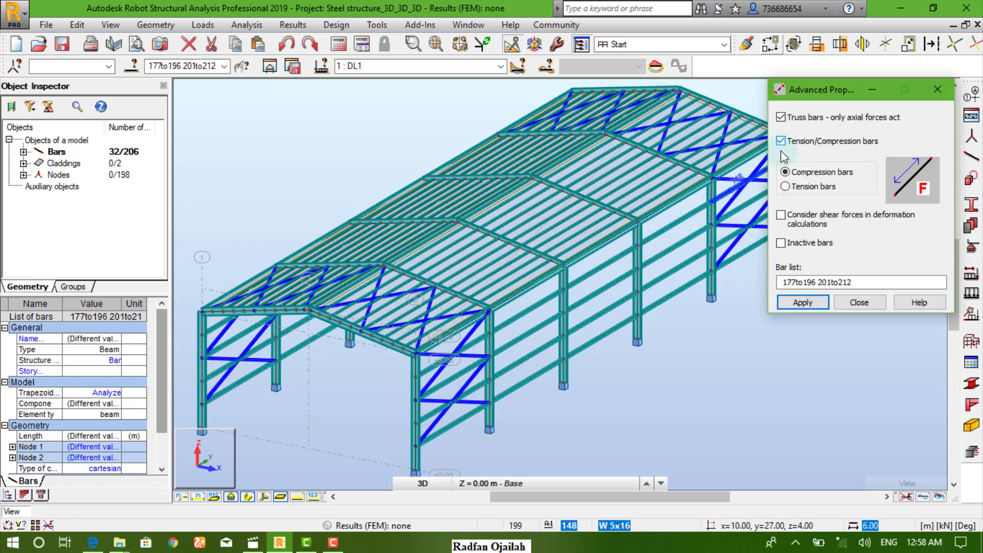
Set the braces as truss bars with tension/compression-only unchecked, and apply.
{"action": "left_click", "coordinate": [782, 140]}
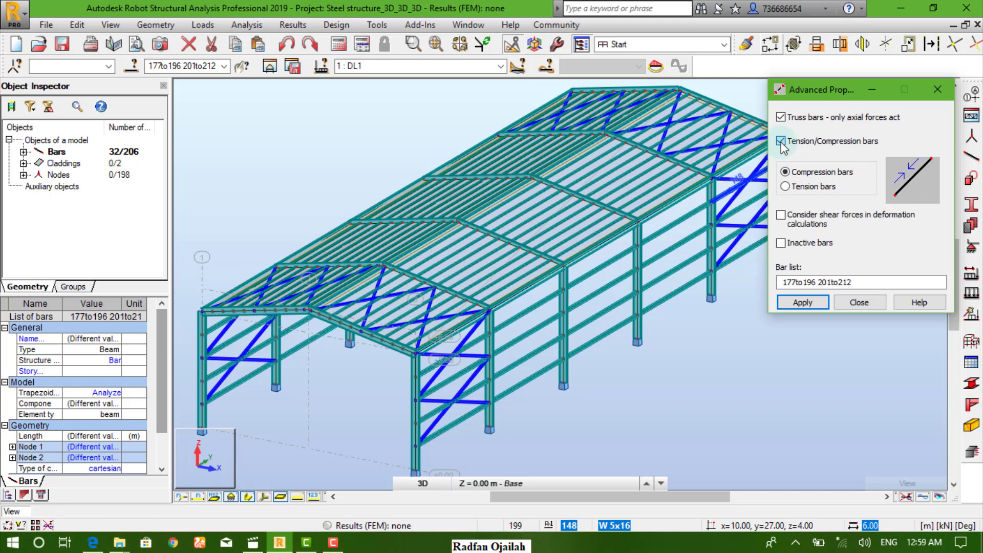
{"action": "left_click", "coordinate": [782, 142]}
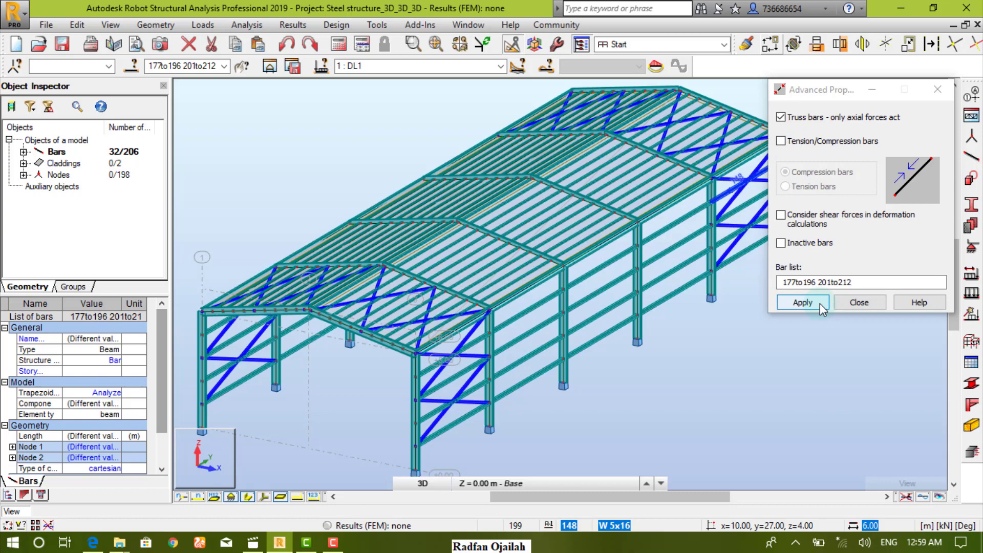
{"action": "left_click", "coordinate": [802, 302]}
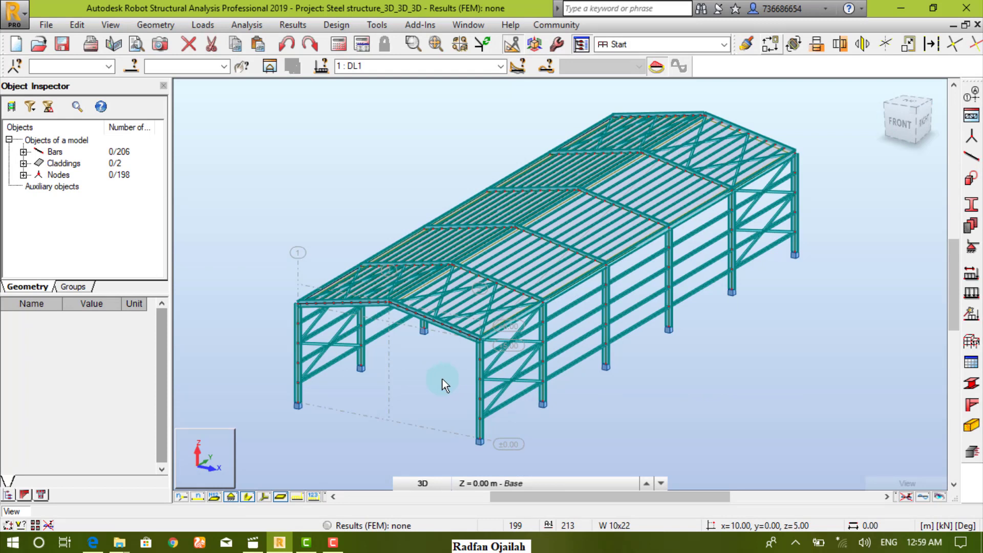
{"action": "mouse_move", "coordinate": [444, 385]}
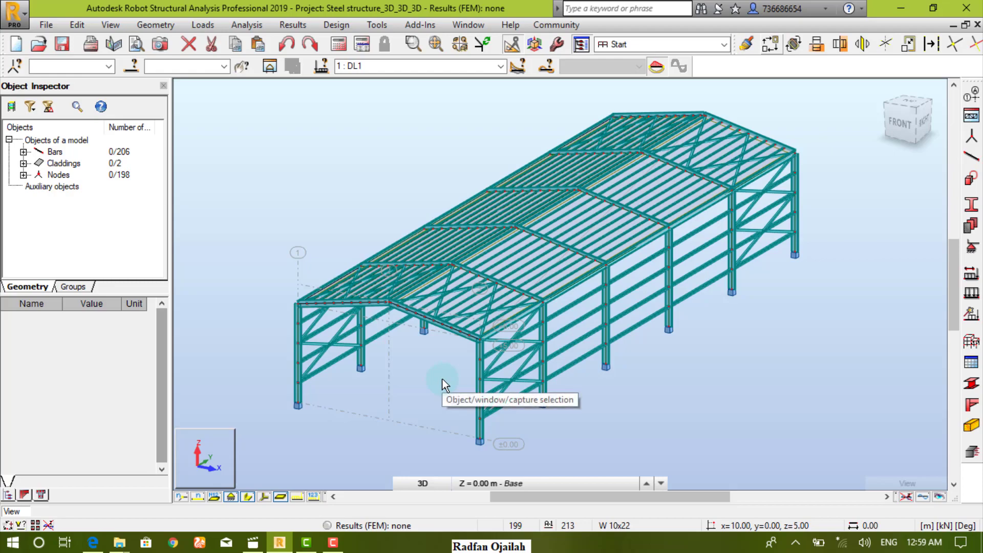